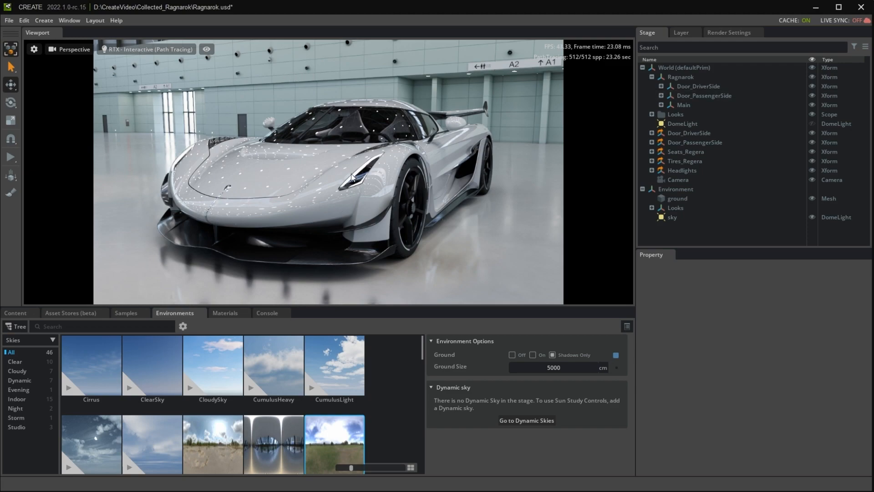
pyautogui.moveTo(237, 107)
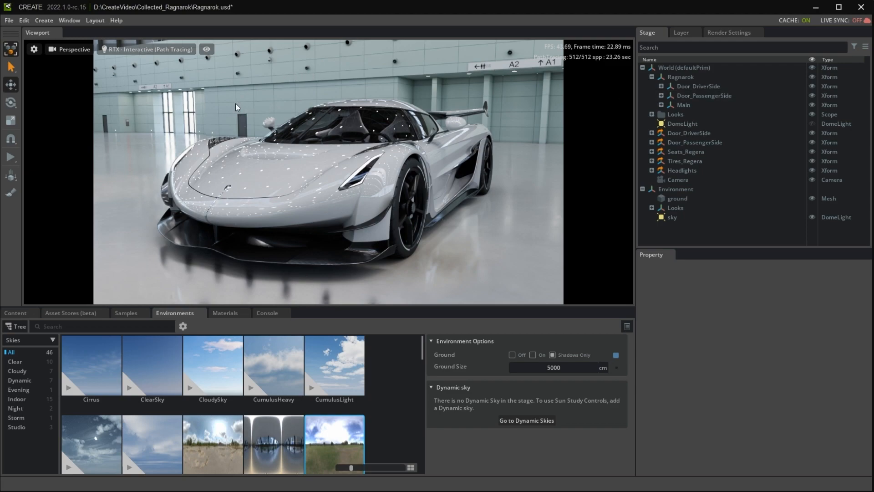
# Step: Show the scene's Layer hierarchy and the path-tracing Render Settings panel
pyautogui.click(149, 49)
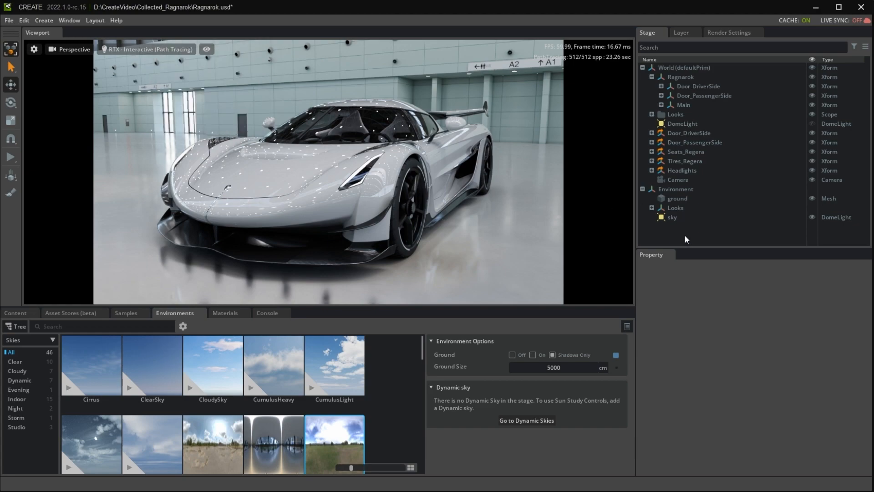
pyautogui.click(683, 105)
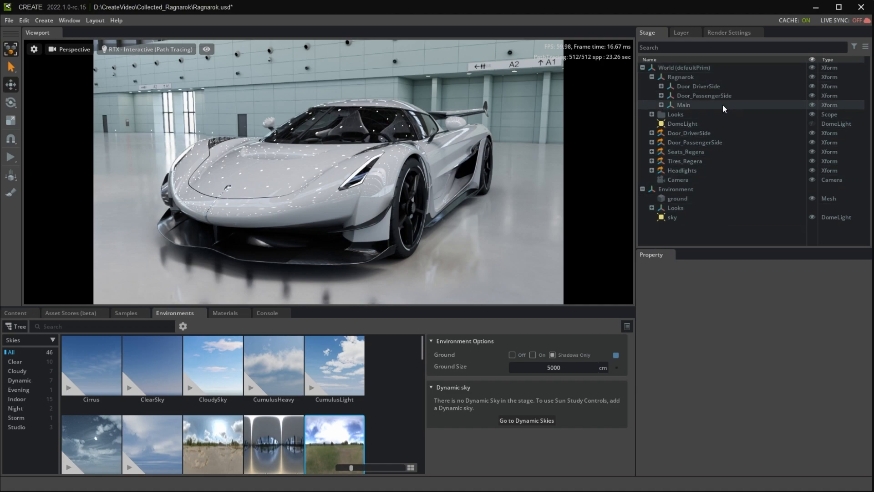
pyautogui.click(679, 32)
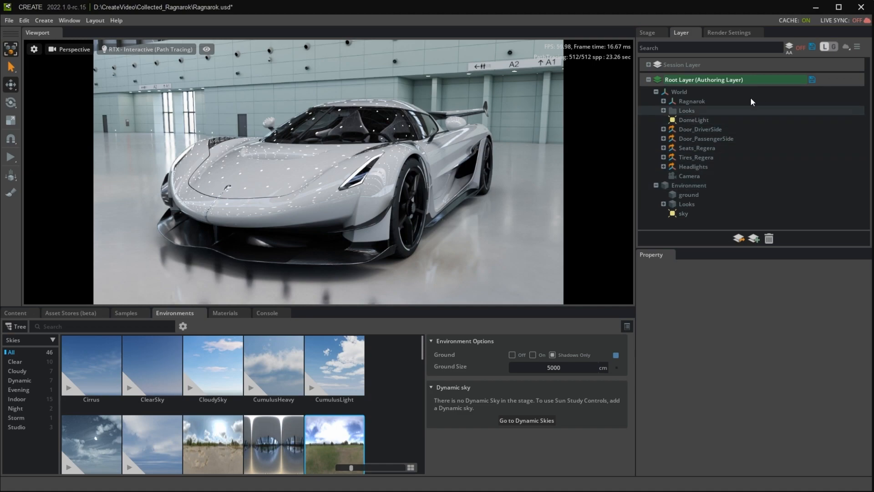
pyautogui.click(728, 32)
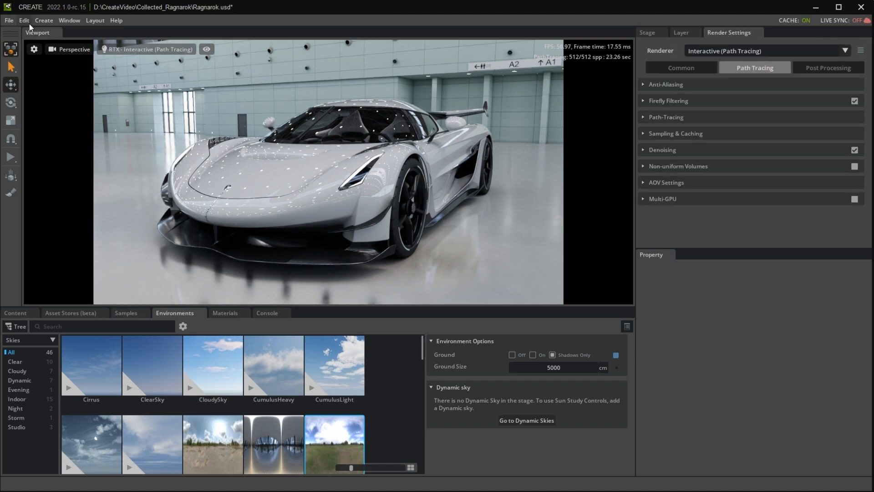
pyautogui.click(15, 313)
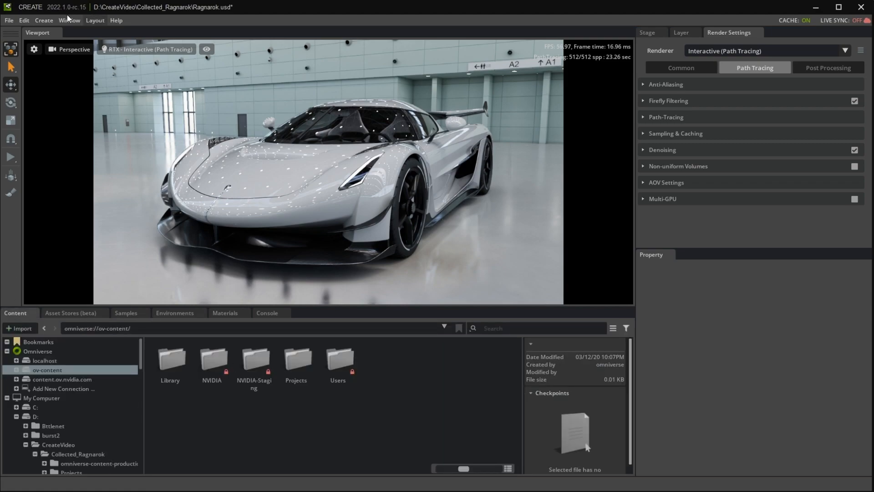
# Step: Browse the featured extensions in the Extensions manager, then close it
pyautogui.click(70, 21)
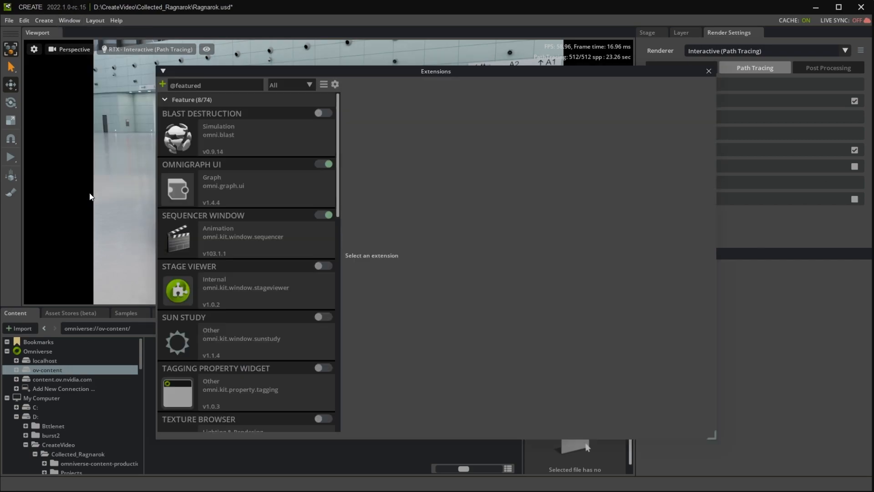
pyautogui.scroll(-3)
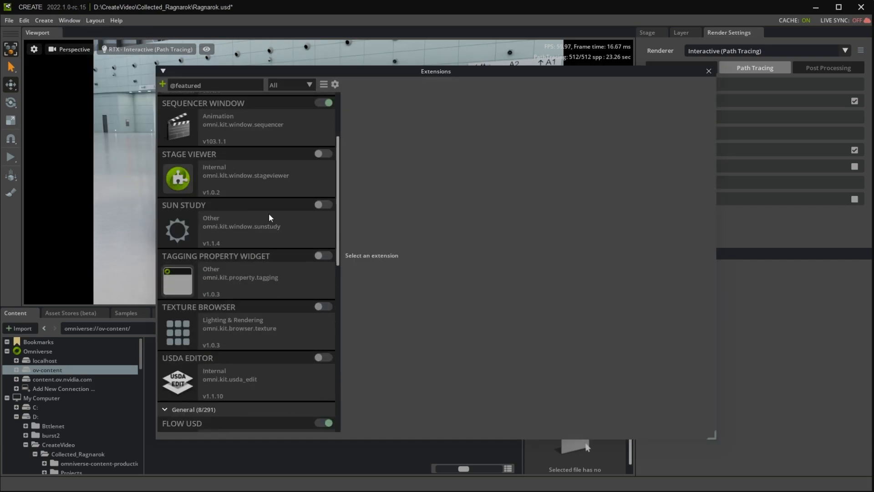
pyautogui.scroll(-3)
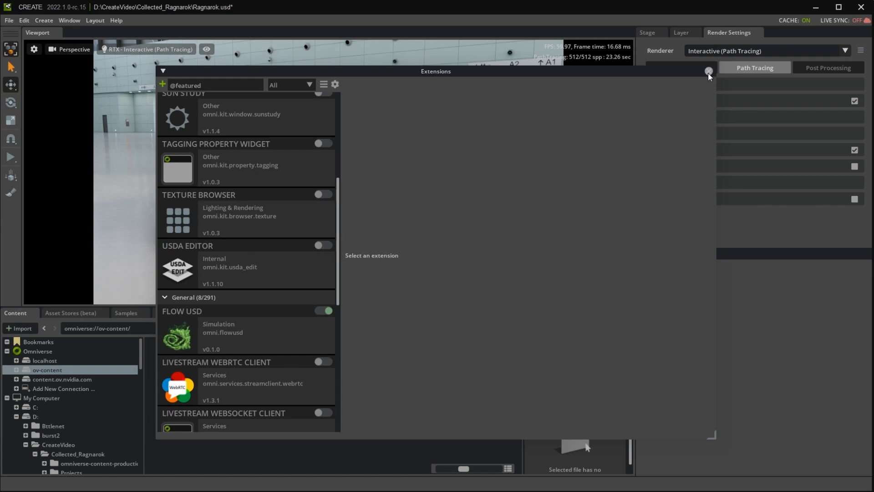
pyautogui.click(709, 72)
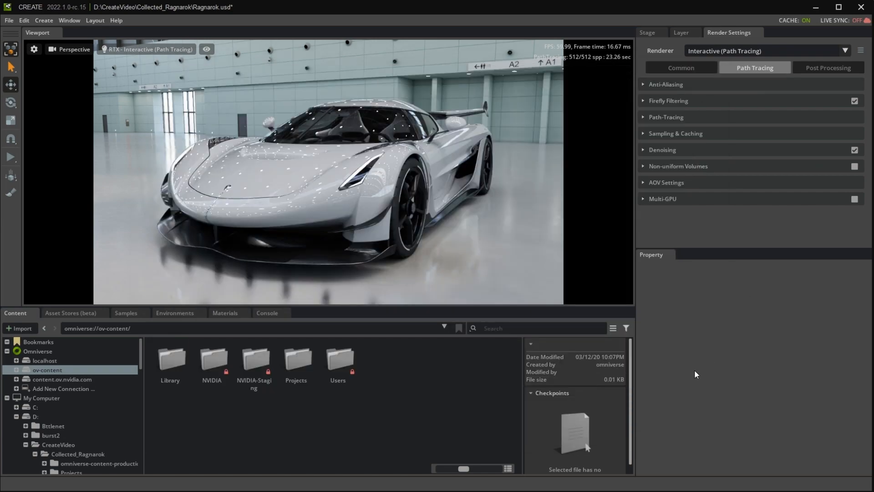
pyautogui.moveTo(423, 432)
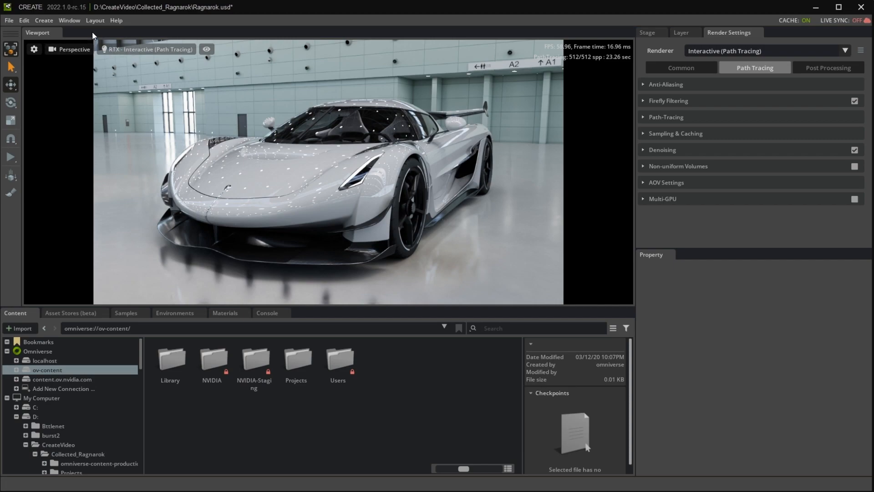
pyautogui.click(94, 20)
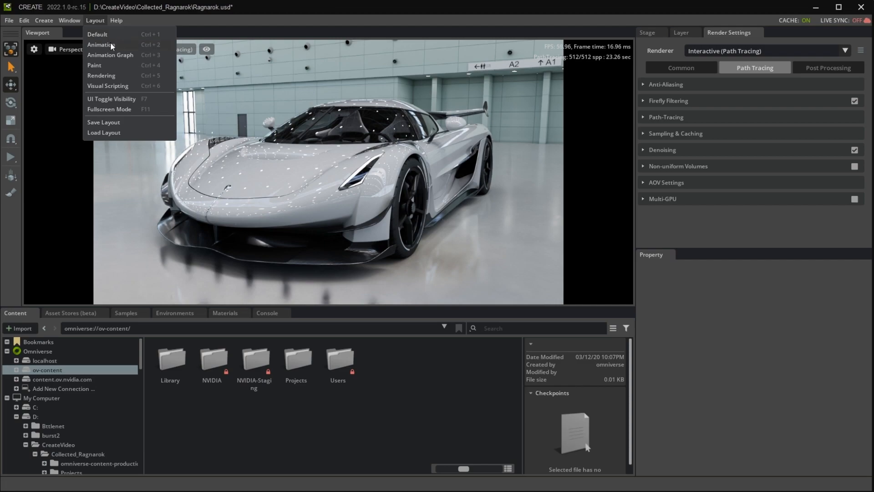
pyautogui.moveTo(101, 73)
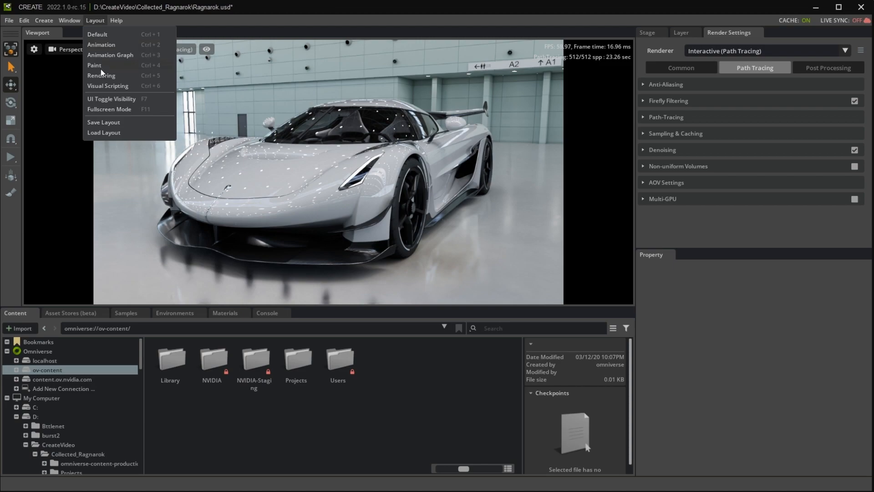
pyautogui.moveTo(108, 82)
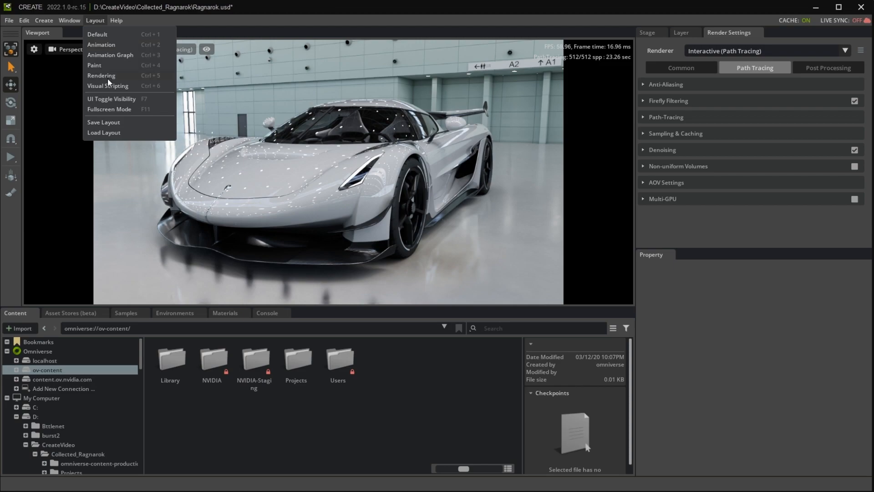
pyautogui.moveTo(104, 126)
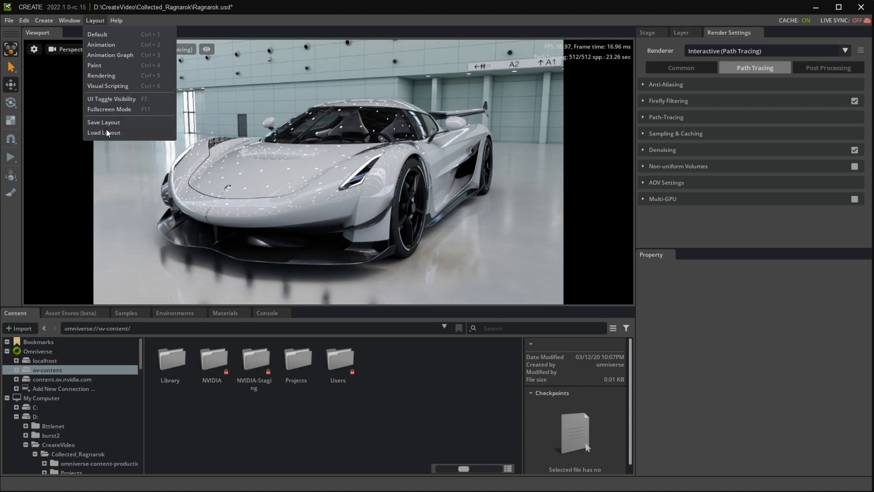
pyautogui.moveTo(201, 434)
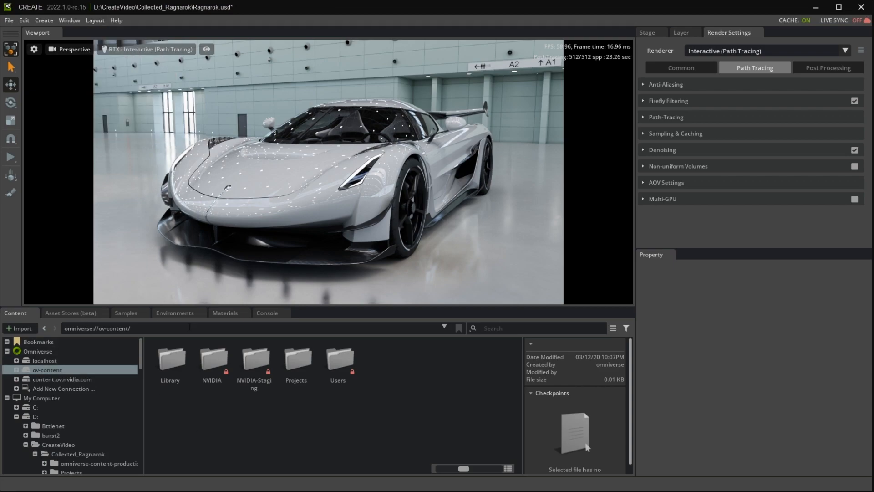
# Step: Show the HDR sky library, turn Ground off, then set Ground to Shadows Only
pyautogui.click(174, 312)
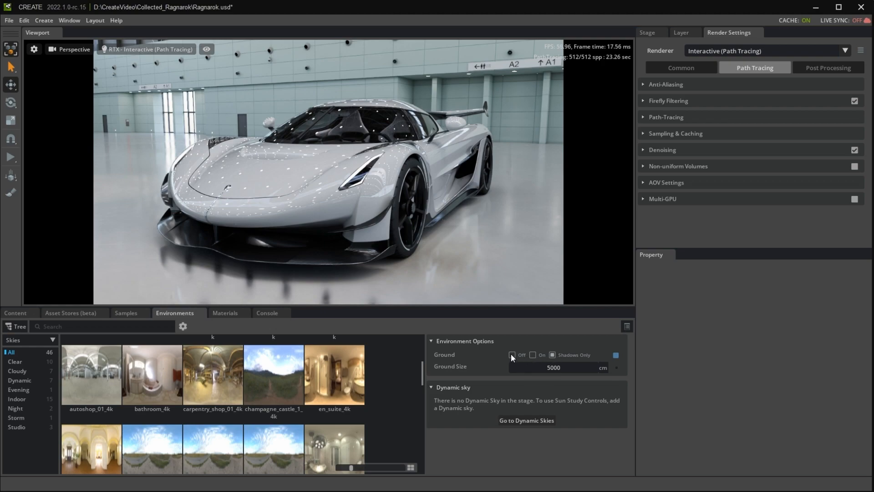
pyautogui.click(512, 355)
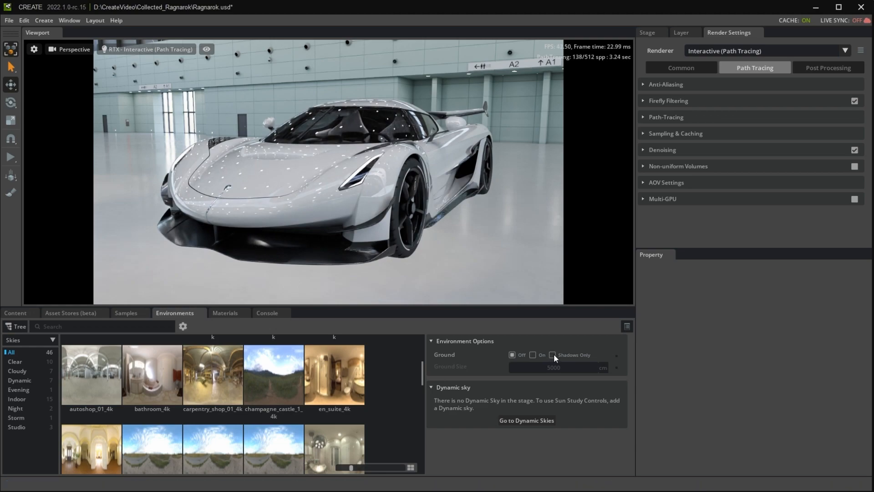
pyautogui.click(552, 355)
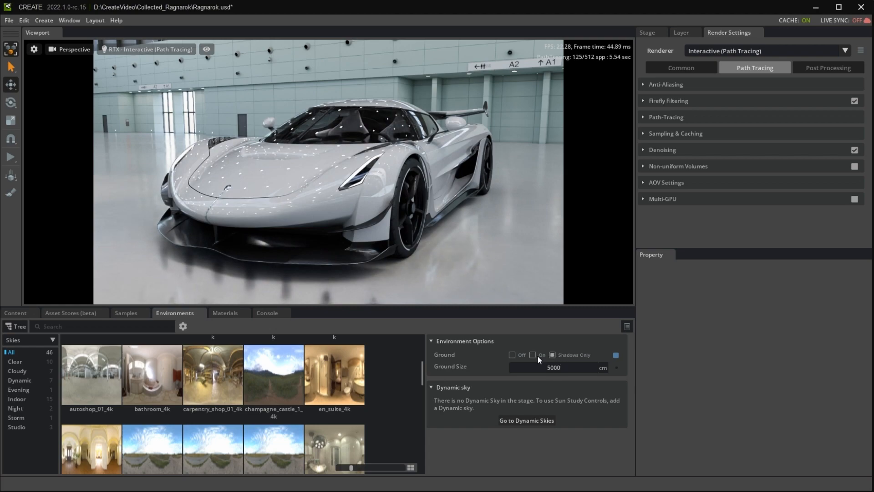
pyautogui.click(532, 355)
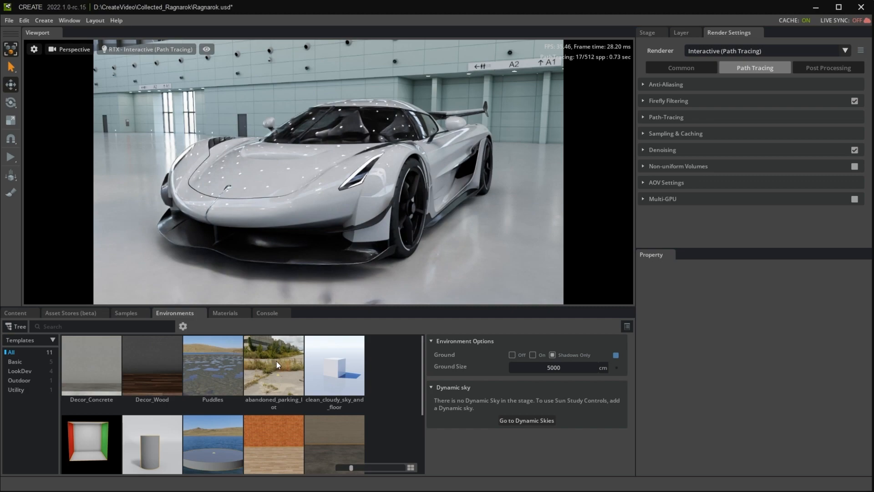
# Step: Apply the abandoned_parking_lot environment template and orbit to see the car from behind
pyautogui.click(274, 366)
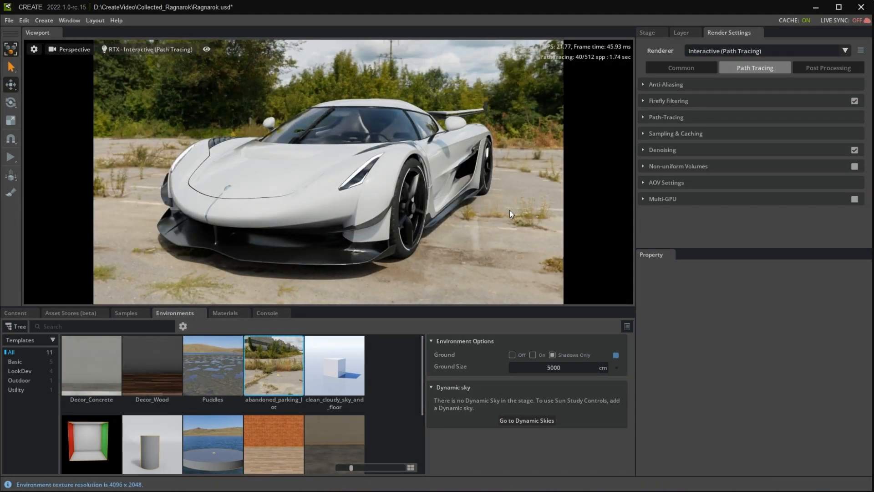
pyautogui.moveTo(509, 213); pyautogui.dragTo(338, 199)
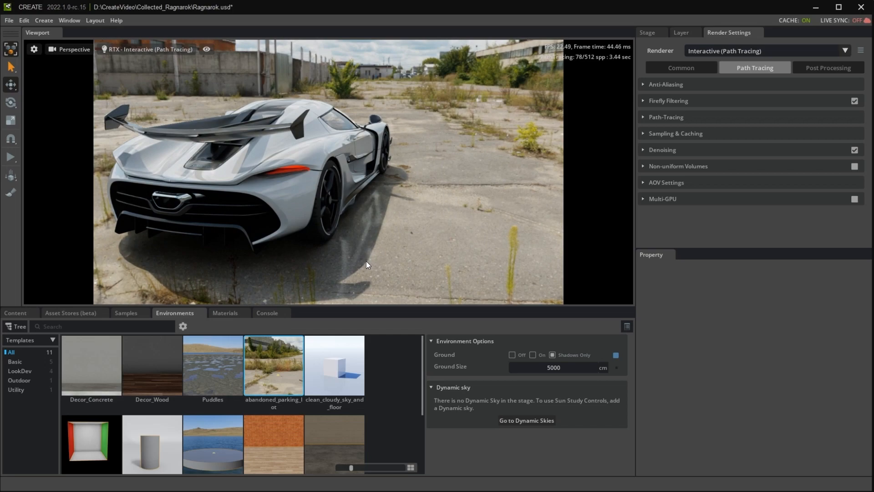
# Step: Show the Asset Stores library of free furniture and prop models
pyautogui.click(71, 313)
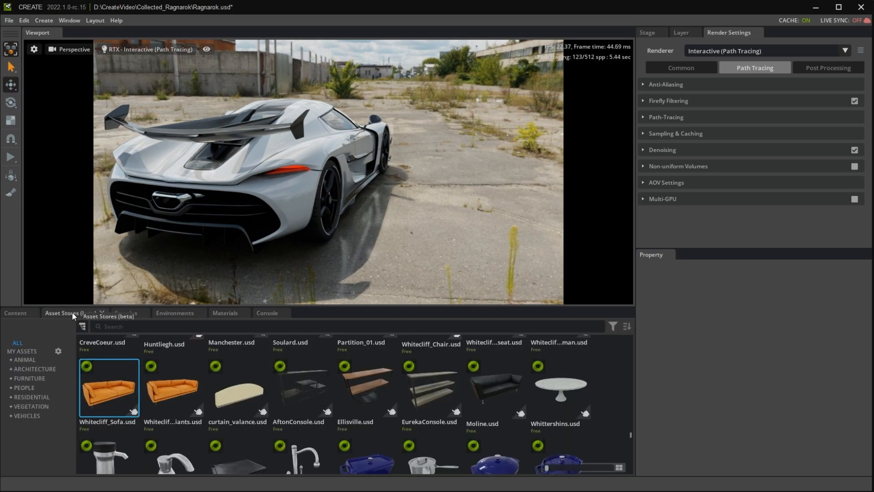
pyautogui.moveTo(117, 394)
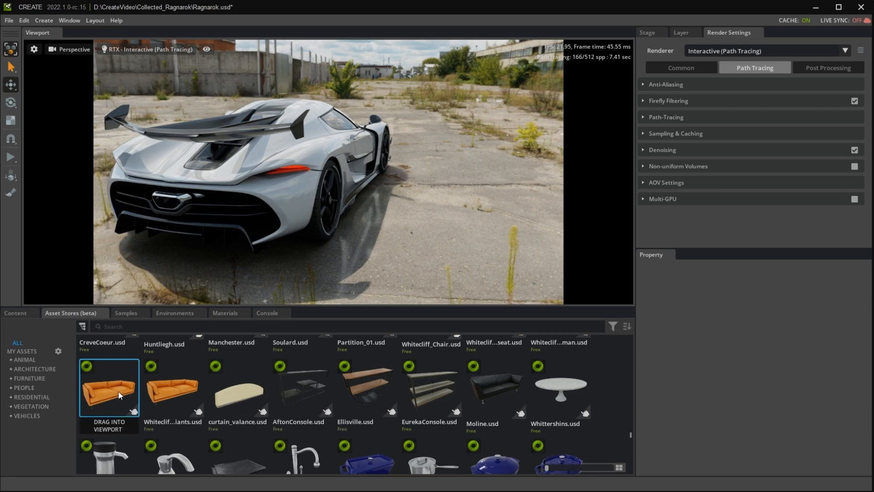
pyautogui.moveTo(119, 392)
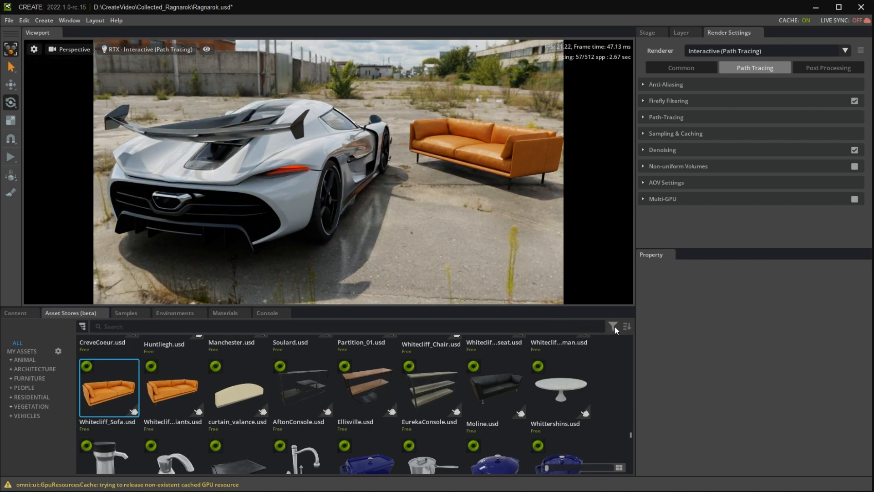
# Step: Filter the asset store list by Vegetation, then Furniture, then People
pyautogui.click(612, 326)
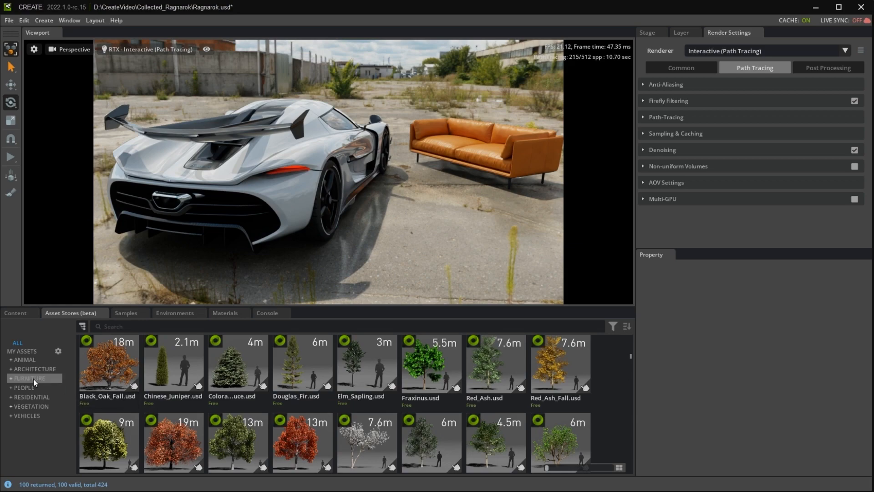
pyautogui.click(24, 388)
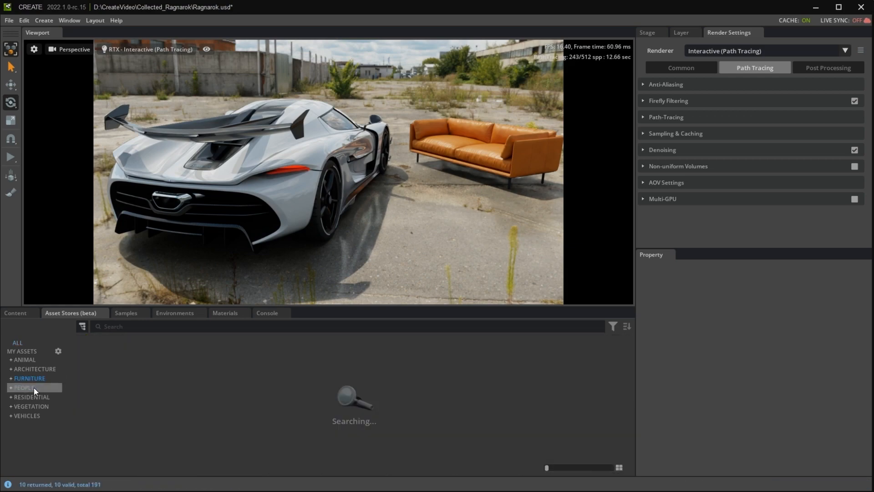
pyautogui.click(24, 388)
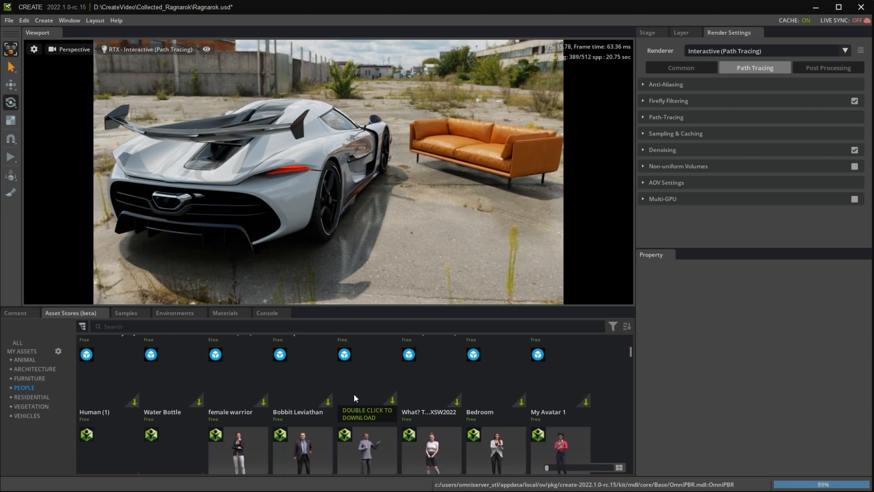
pyautogui.scroll(-3)
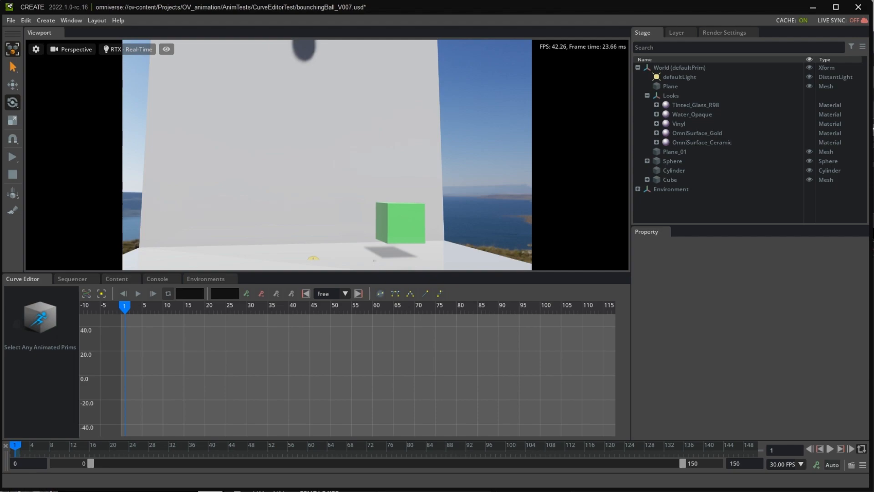
pyautogui.moveTo(326, 160)
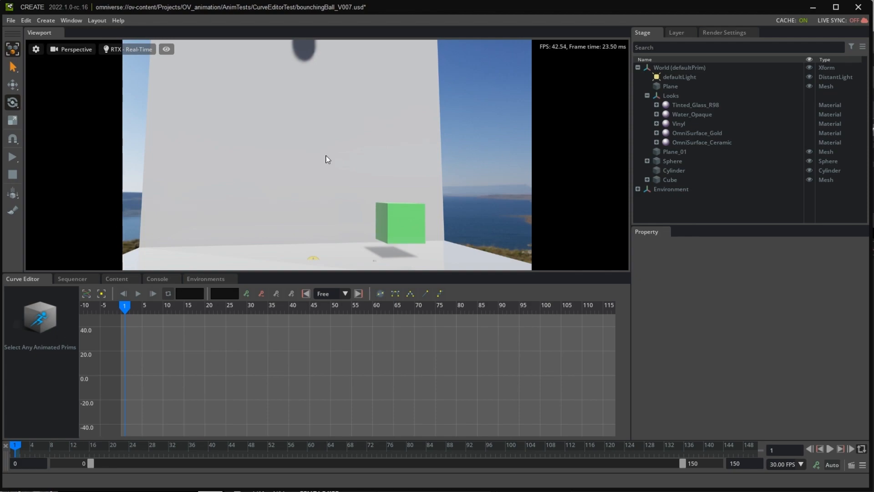
# Step: Select the Sphere, move to frame 106, and bring up Rotate X key options
pyautogui.click(672, 160)
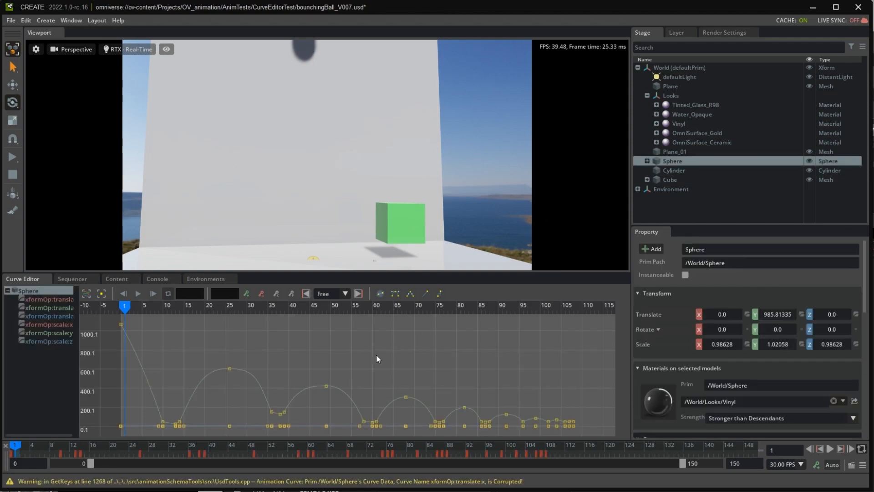
pyautogui.click(137, 293)
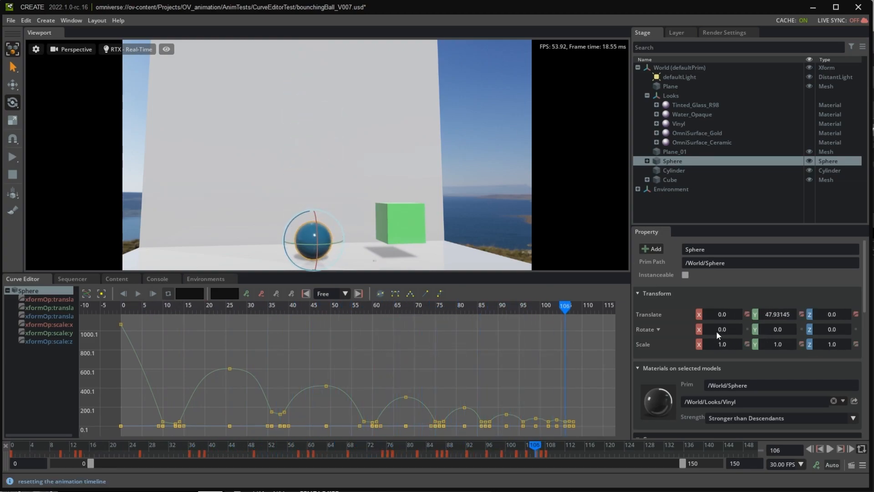
pyautogui.rightClick(723, 328)
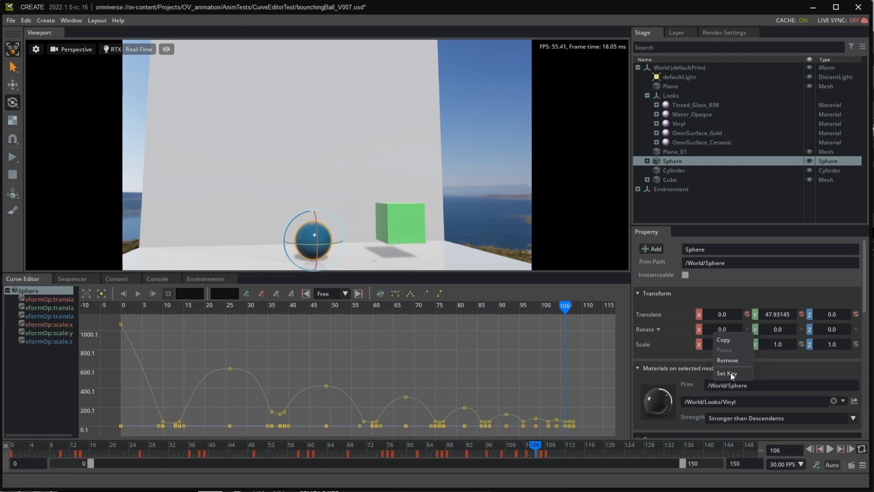
pyautogui.moveTo(252, 355)
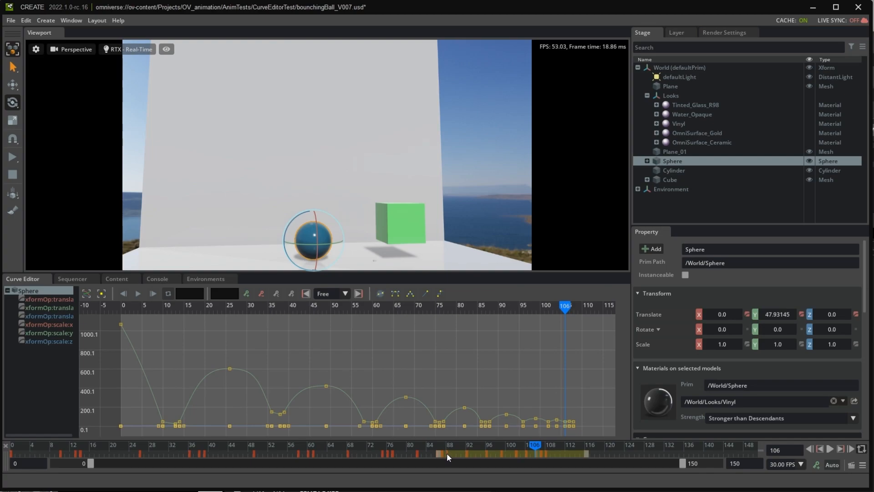
# Step: Add the Cube's animationData clip to a new sequence and stop its playback
pyautogui.click(72, 279)
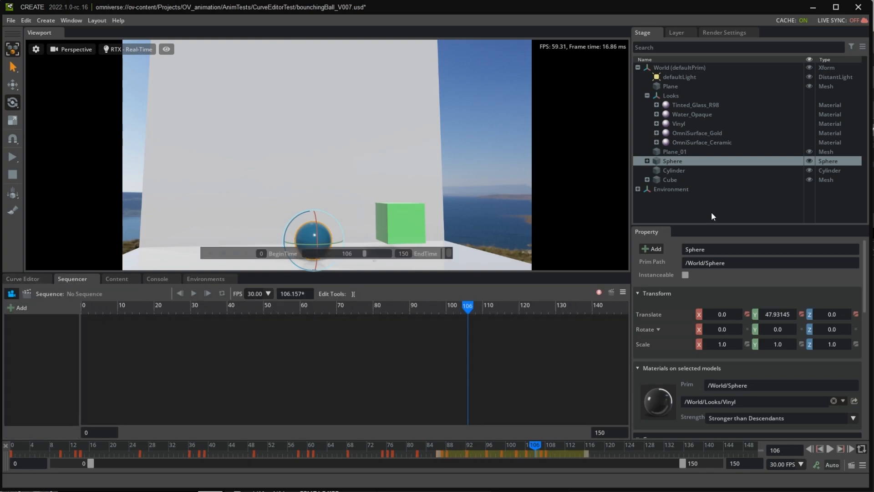
pyautogui.click(671, 179)
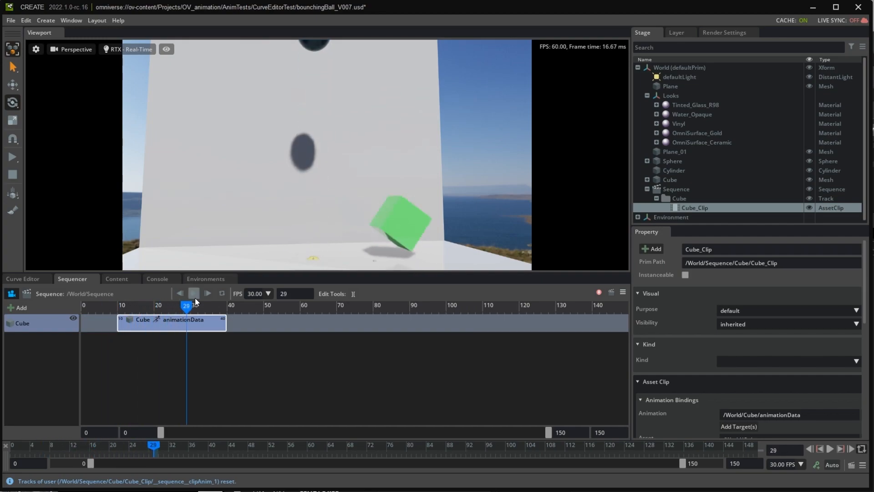
pyautogui.click(193, 294)
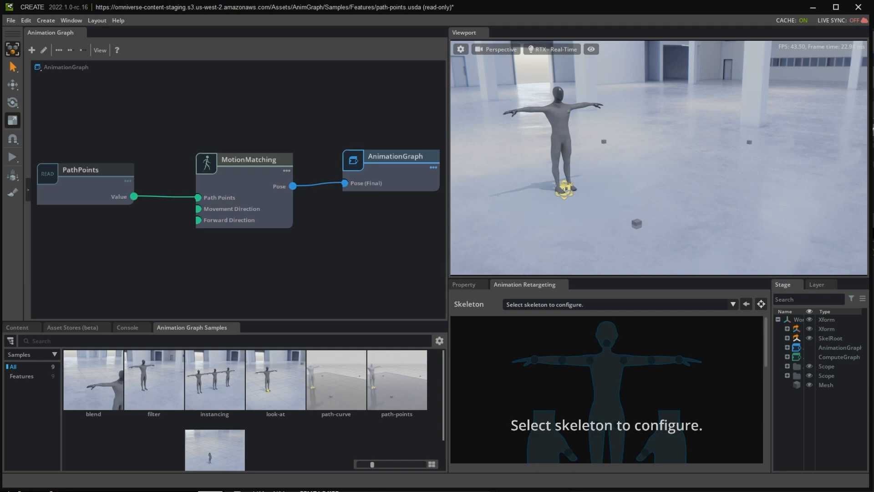
pyautogui.moveTo(836, 216)
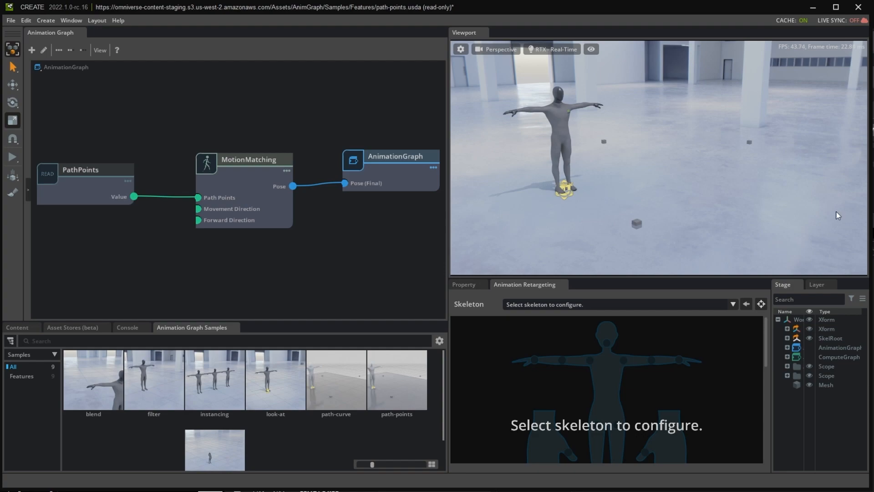
pyautogui.moveTo(11, 170)
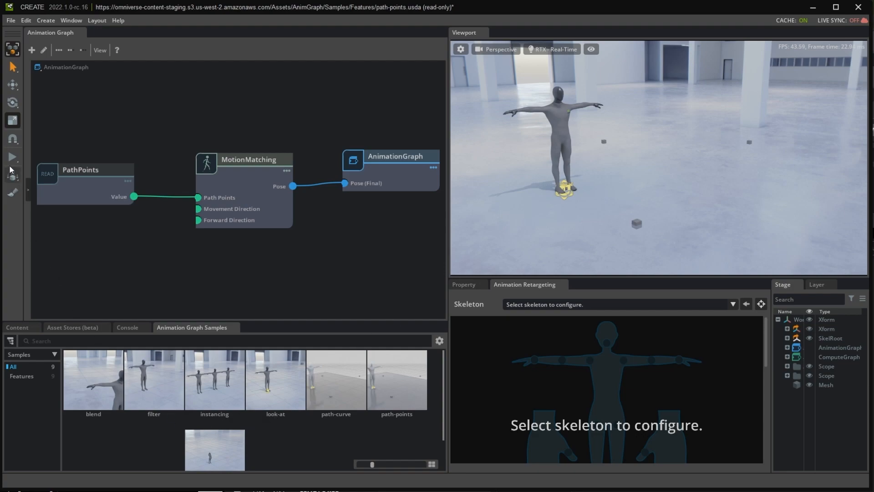
# Step: Play the path-points MotionMatching graph sample from the left toolbar so the character walks
pyautogui.click(12, 157)
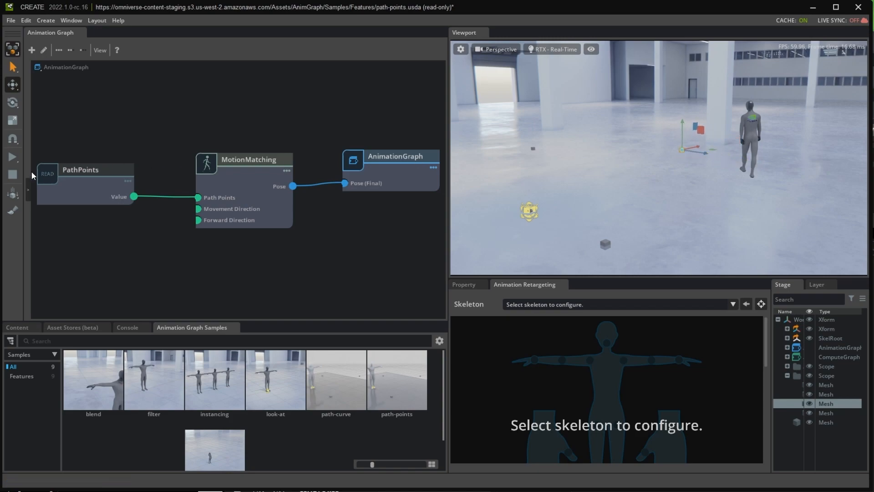
pyautogui.click(12, 156)
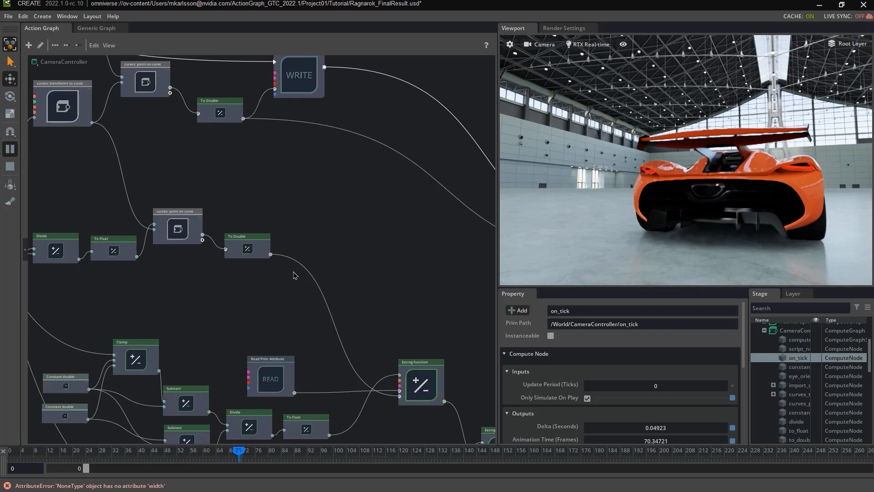
# Step: Pan the CameraController graph past script_node to the easing nodes and inspect a Subtract node
pyautogui.moveTo(238, 456); pyautogui.dragTo(206, 456)
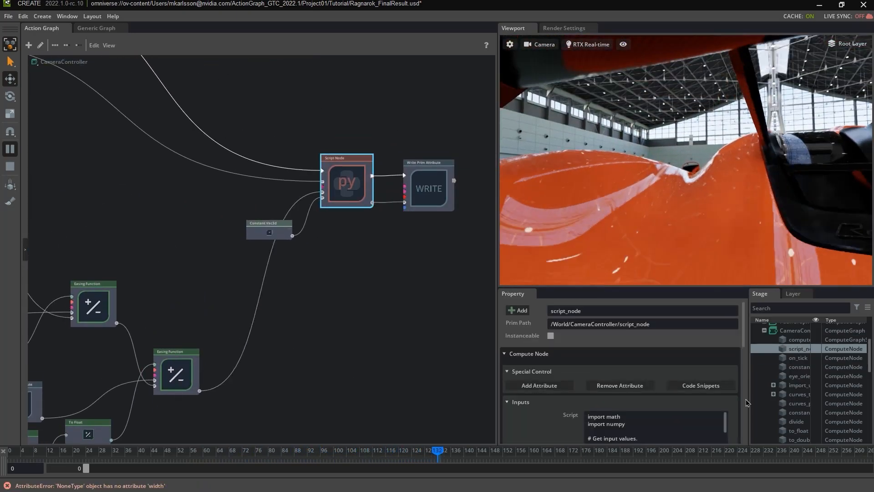
pyautogui.moveTo(439, 453); pyautogui.dragTo(594, 453)
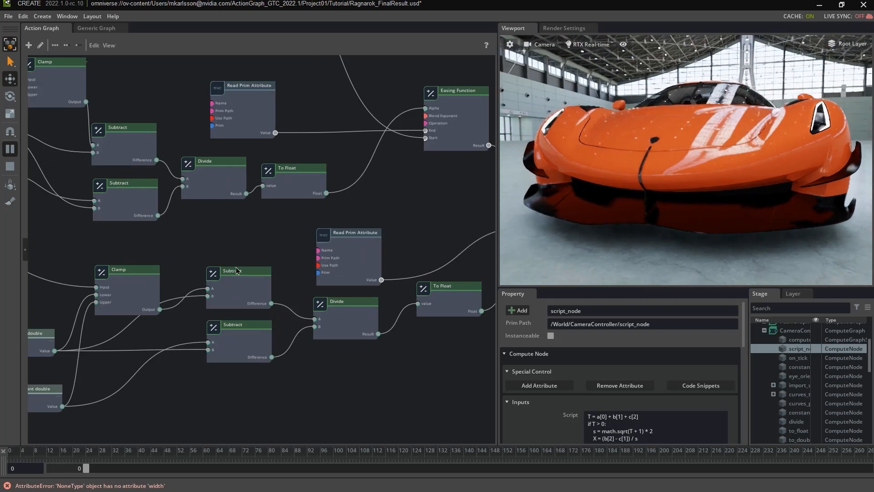
pyautogui.click(239, 325)
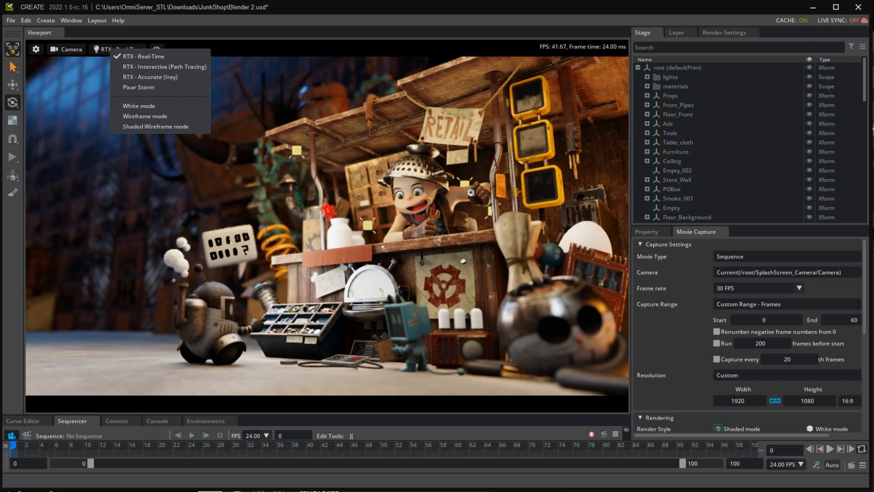
pyautogui.moveTo(158, 67)
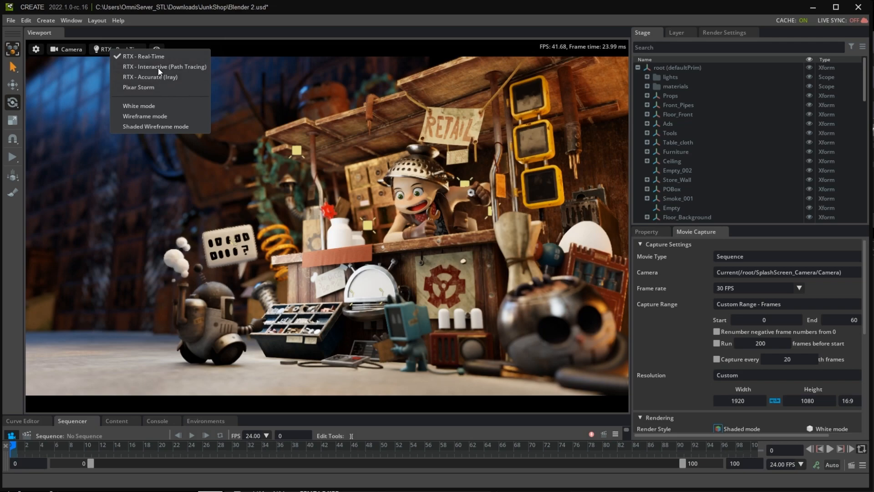
# Step: Switch the viewport renderer to RTX - Accurate (Iray)
pyautogui.click(149, 77)
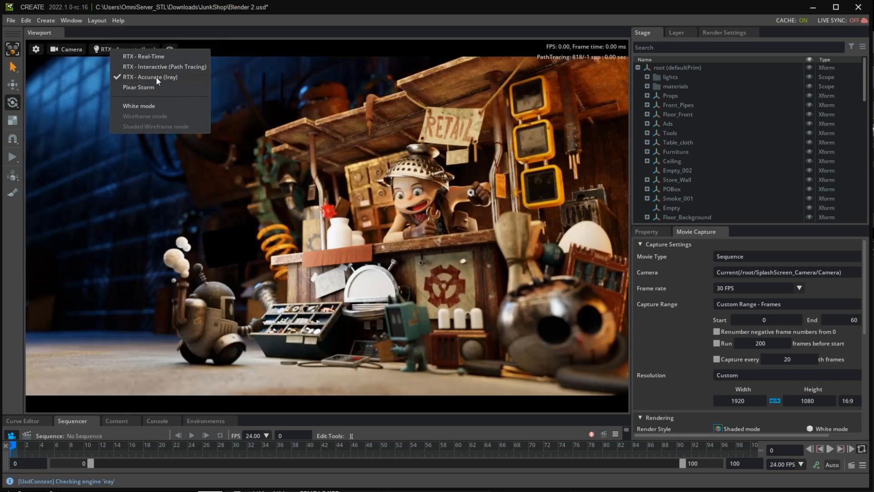
pyautogui.click(139, 87)
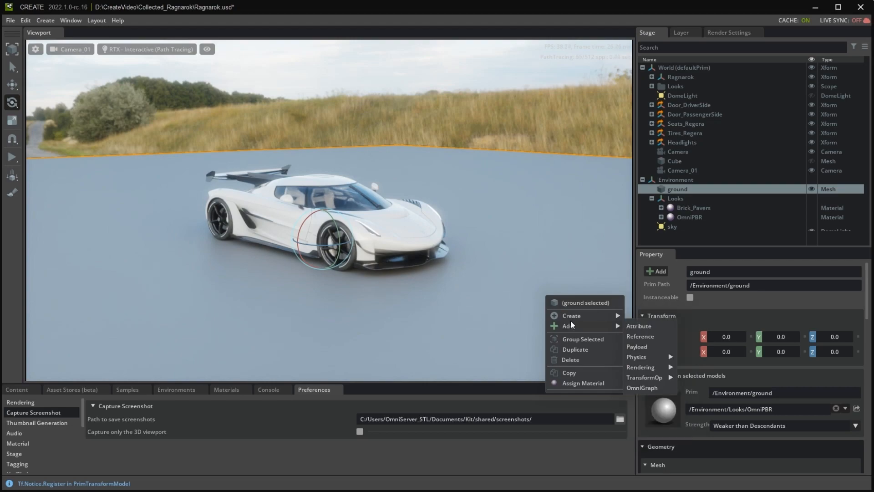
pyautogui.moveTo(641, 367)
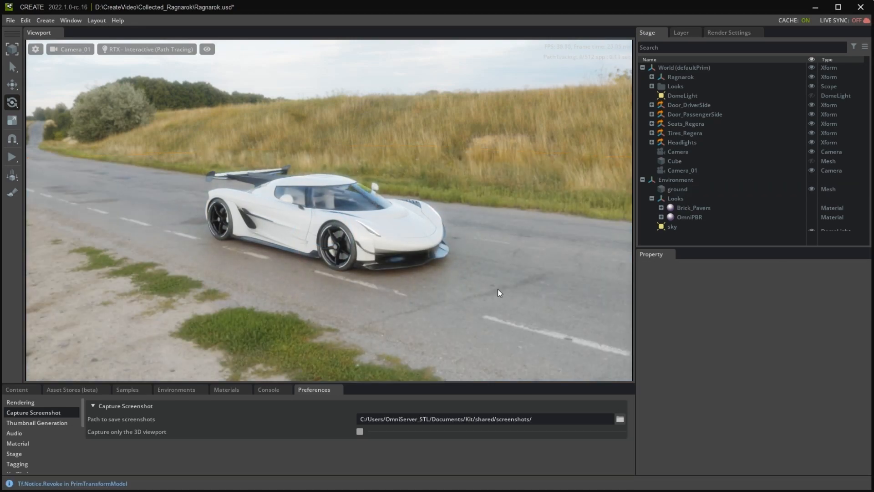
pyautogui.moveTo(243, 252)
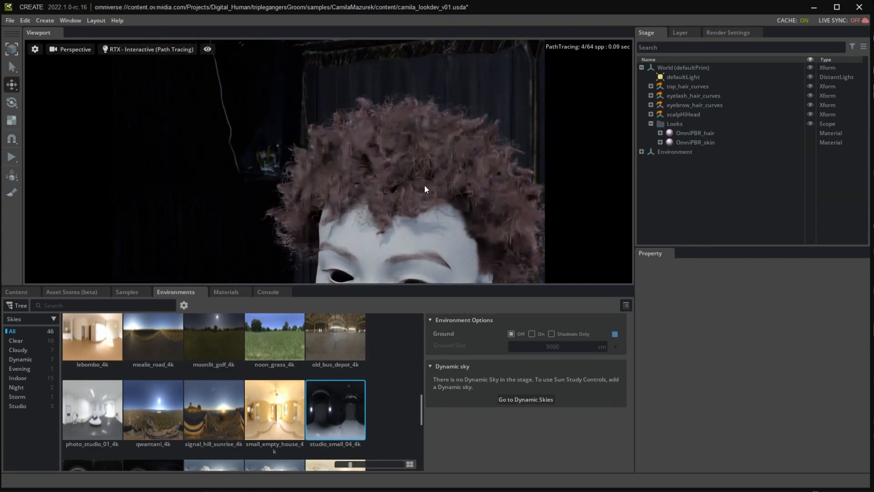
# Step: Browse the sky environments library beside the path-traced camila_lookdev curly hair head
pyautogui.click(274, 410)
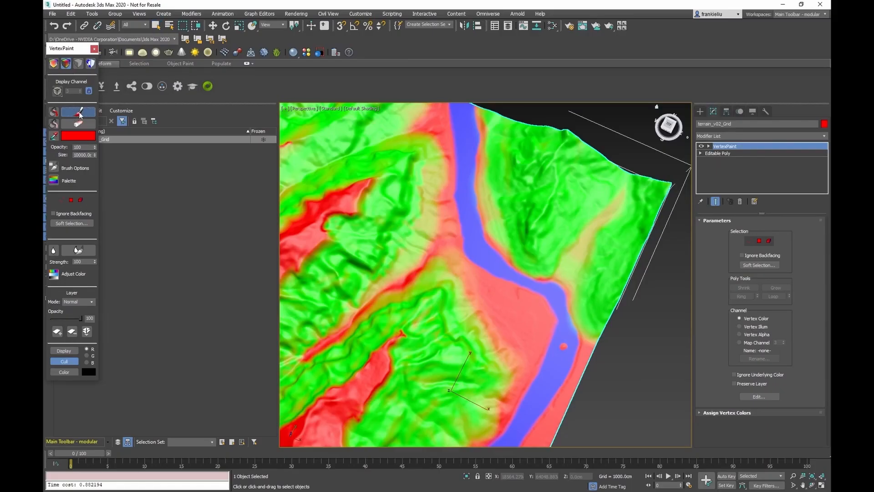
# Step: Brush red, green and blue vertex colours onto the terrain grid with VertexPaint
pyautogui.click(549, 170)
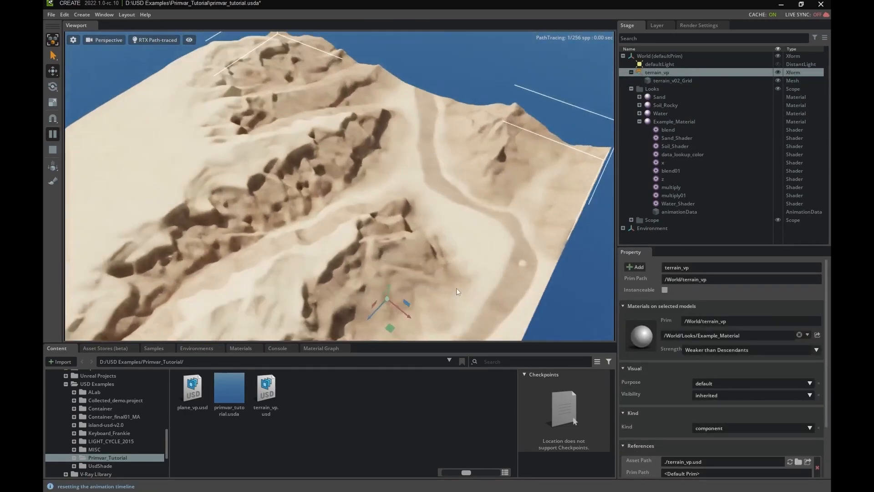
# Step: Orbit around terrain_vp to view its vertex-colour-driven sand and rock shading
pyautogui.moveTo(458, 291); pyautogui.dragTo(257, 263)
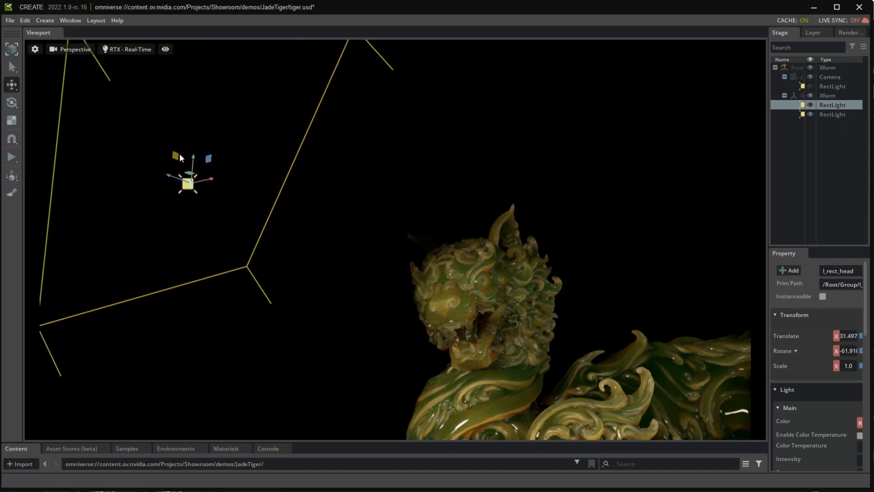
# Step: Drag the RectLight rightward in three moves until it hovers over the tiger's head
pyautogui.moveTo(192, 170); pyautogui.dragTo(346, 170)
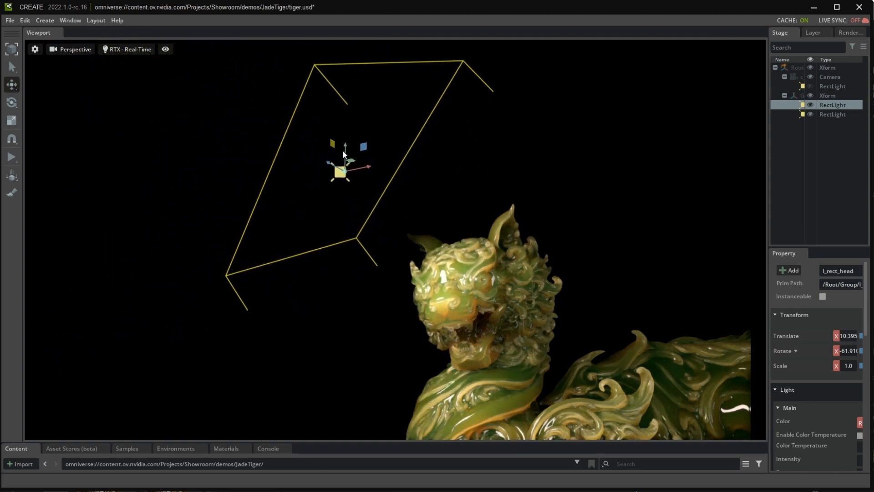
pyautogui.moveTo(343, 165); pyautogui.dragTo(432, 156)
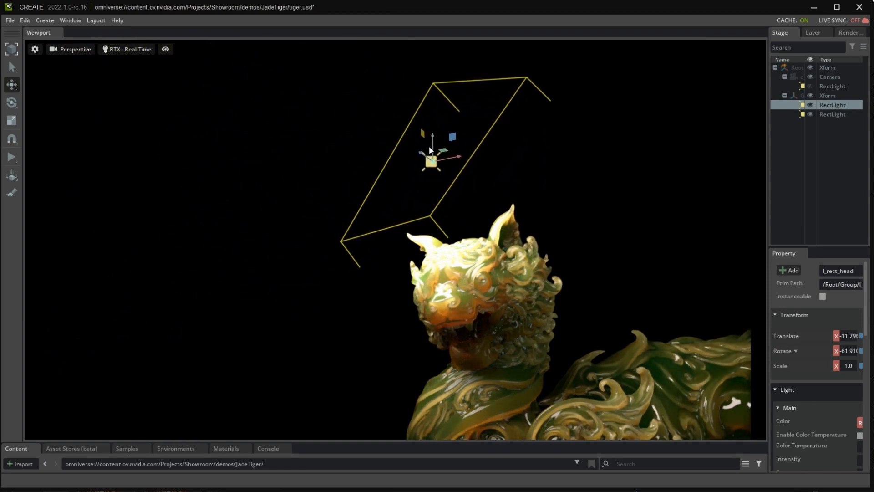
pyautogui.moveTo(432, 159); pyautogui.dragTo(449, 162)
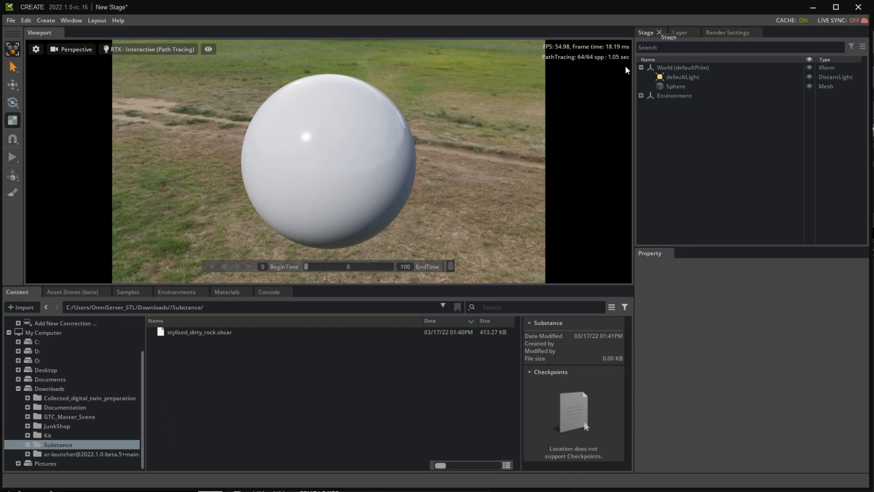
# Step: Apply the stylized_dirty_rock Substance material to the sphere and darken its Color Base Variation
pyautogui.click(198, 332)
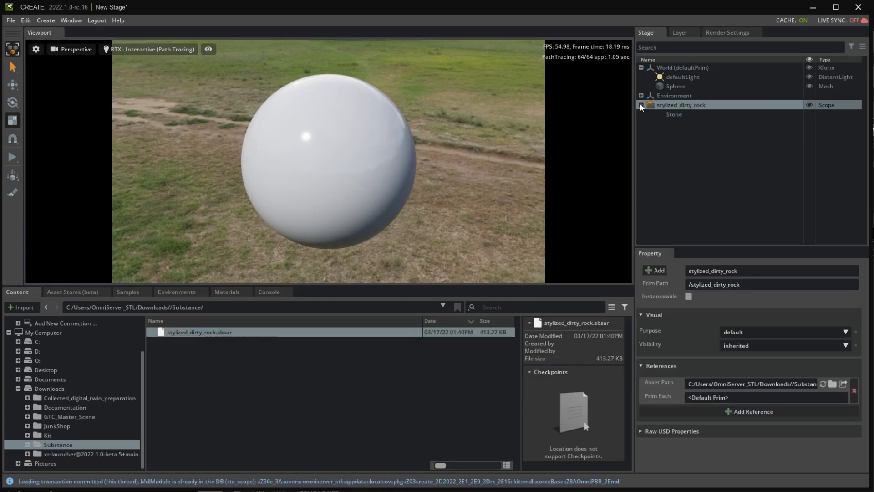
pyautogui.click(650, 115)
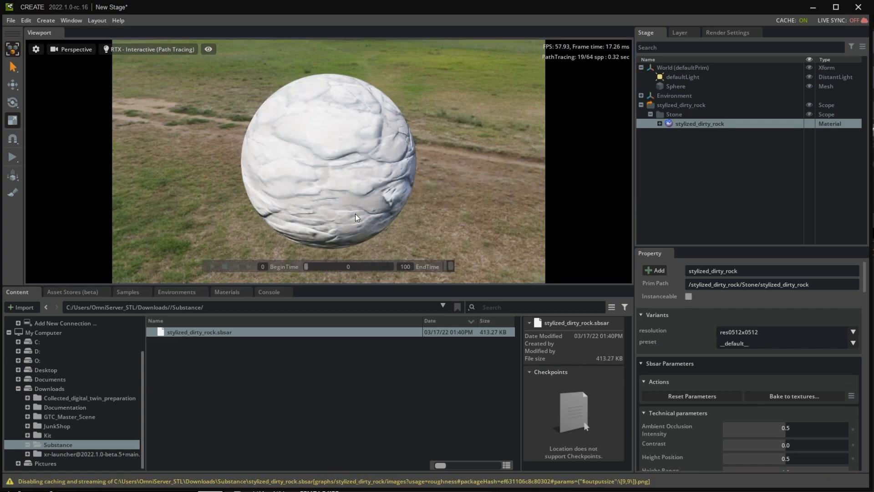
pyautogui.moveTo(716, 385)
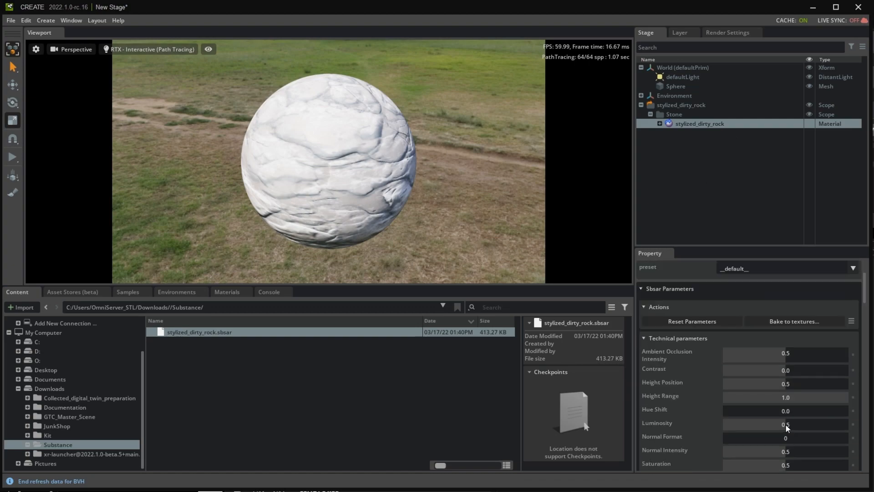
pyautogui.scroll(-3)
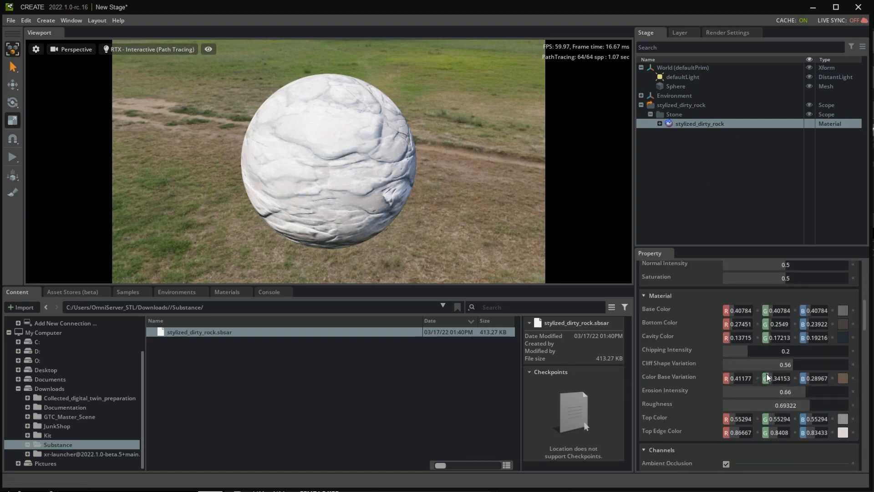
pyautogui.click(843, 310)
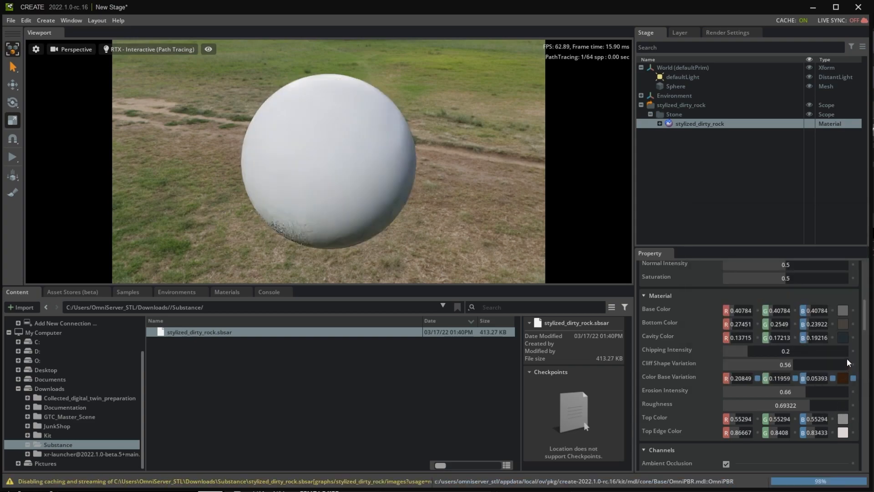
pyautogui.click(843, 310)
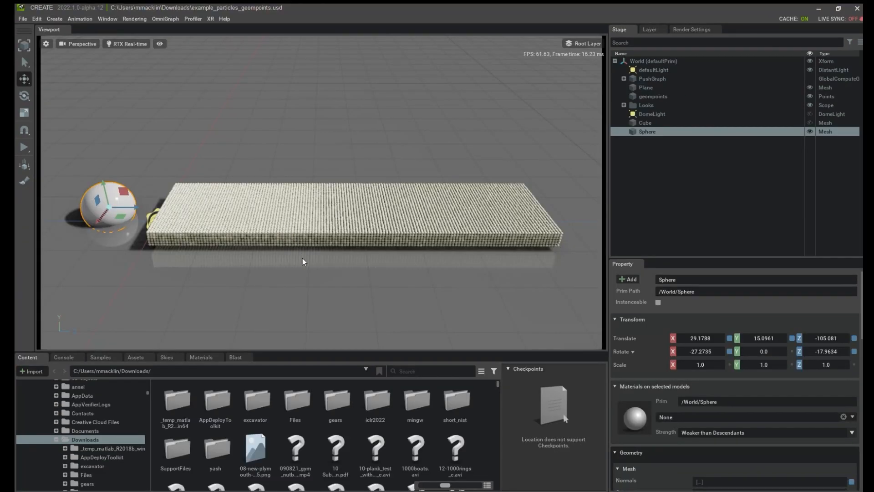
# Step: Play the simulation and sweep the sphere repeatedly through the Warp particle slab
pyautogui.click(25, 146)
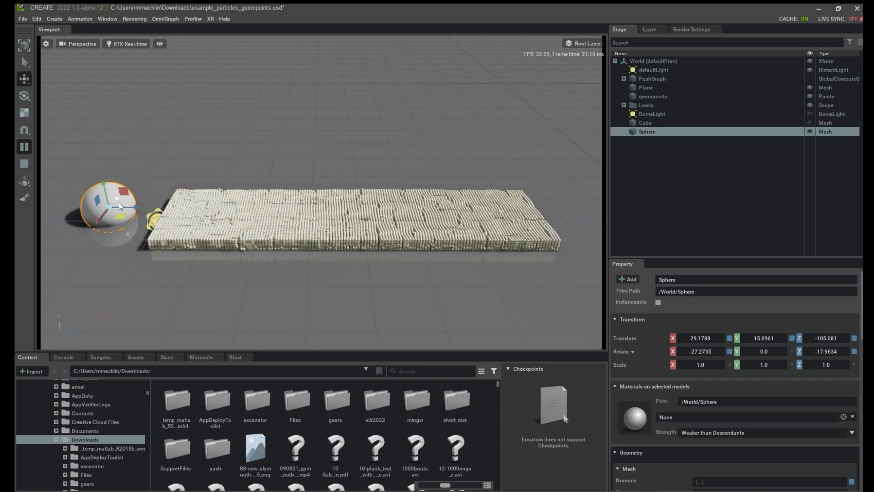
pyautogui.moveTo(119, 206); pyautogui.dragTo(261, 216)
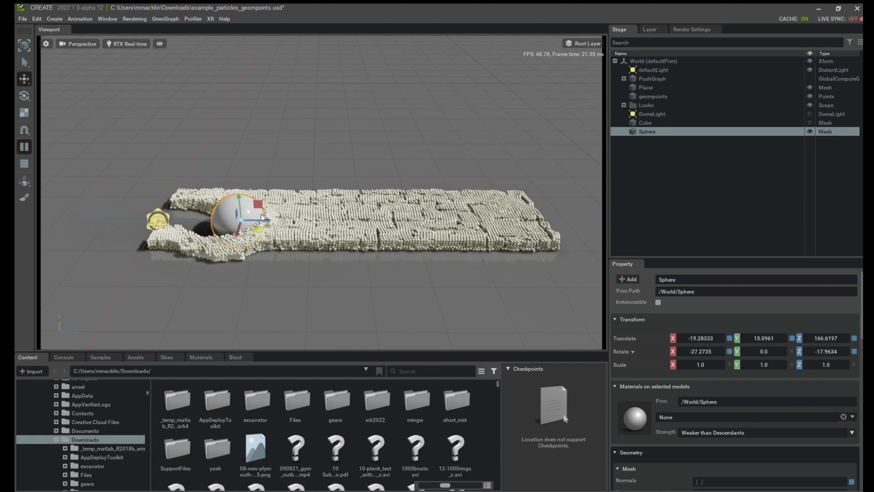
pyautogui.moveTo(256, 218); pyautogui.dragTo(390, 215)
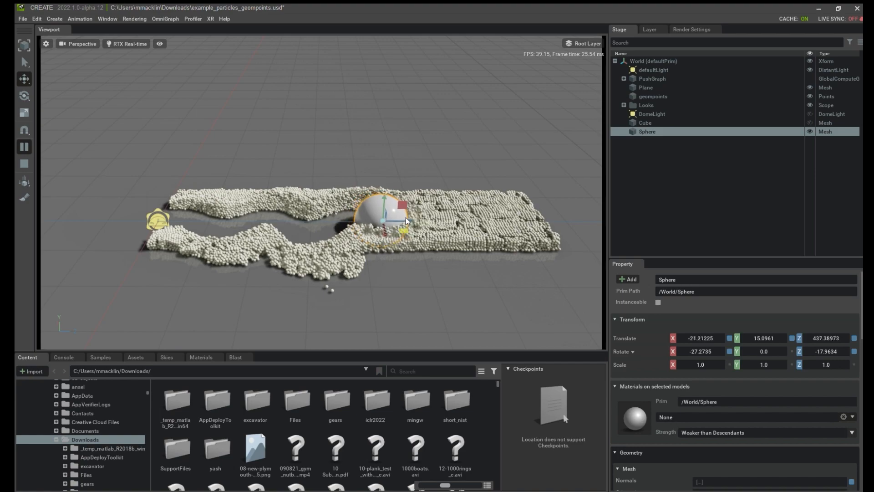
pyautogui.moveTo(385, 220); pyautogui.dragTo(551, 223)
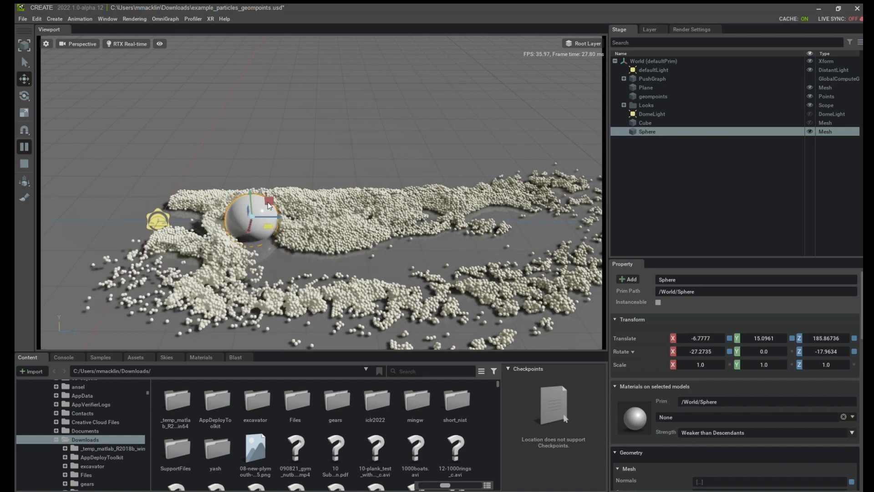
pyautogui.moveTo(259, 209); pyautogui.dragTo(335, 228)
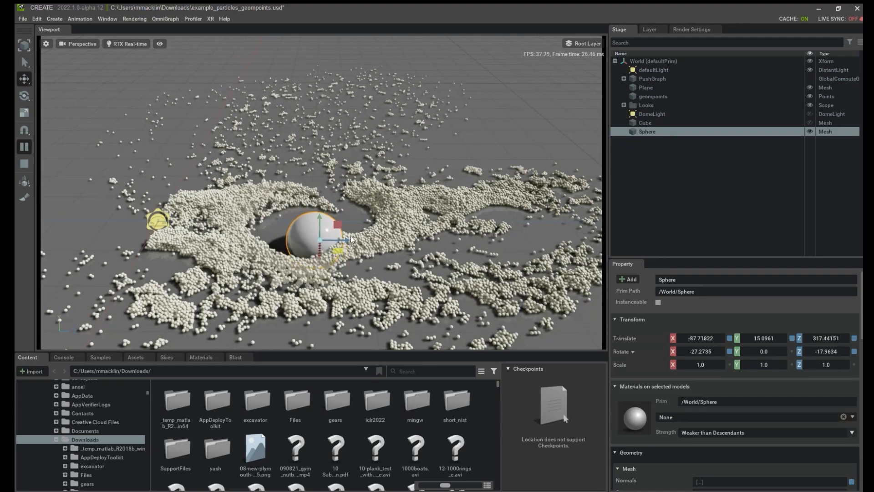
pyautogui.moveTo(318, 234); pyautogui.dragTo(357, 246)
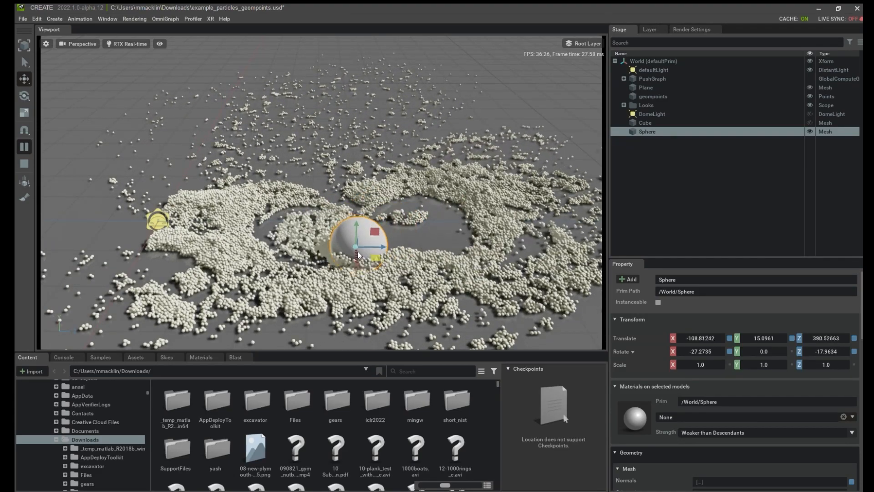